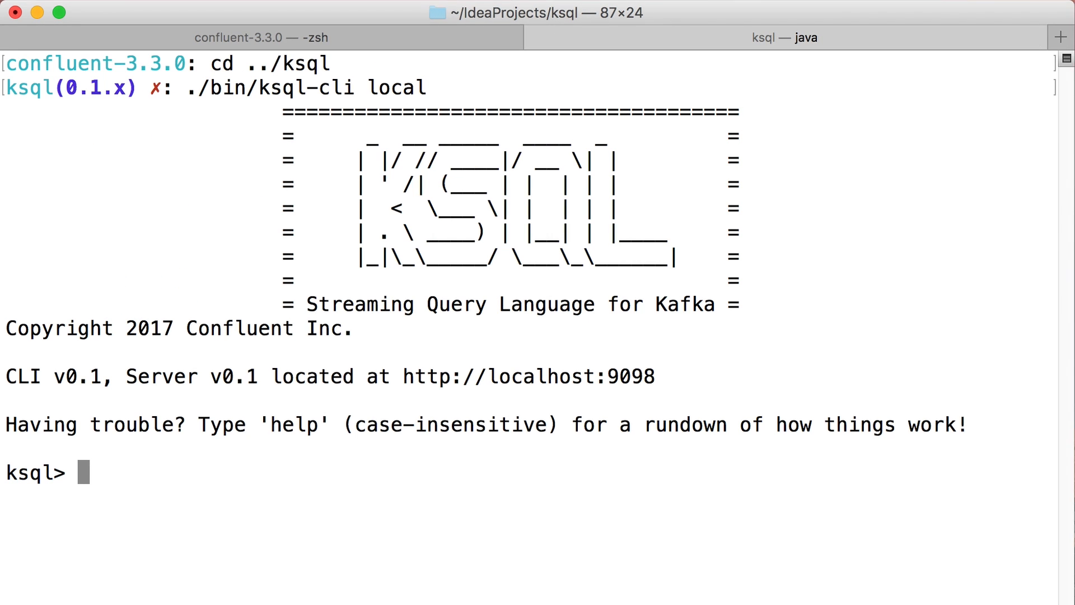
Run ksql-datagen in another shell feeding JSON clickstream events into clickstream_1 (maxInterval 500, 500000 iterations).
left_click(1060, 37)
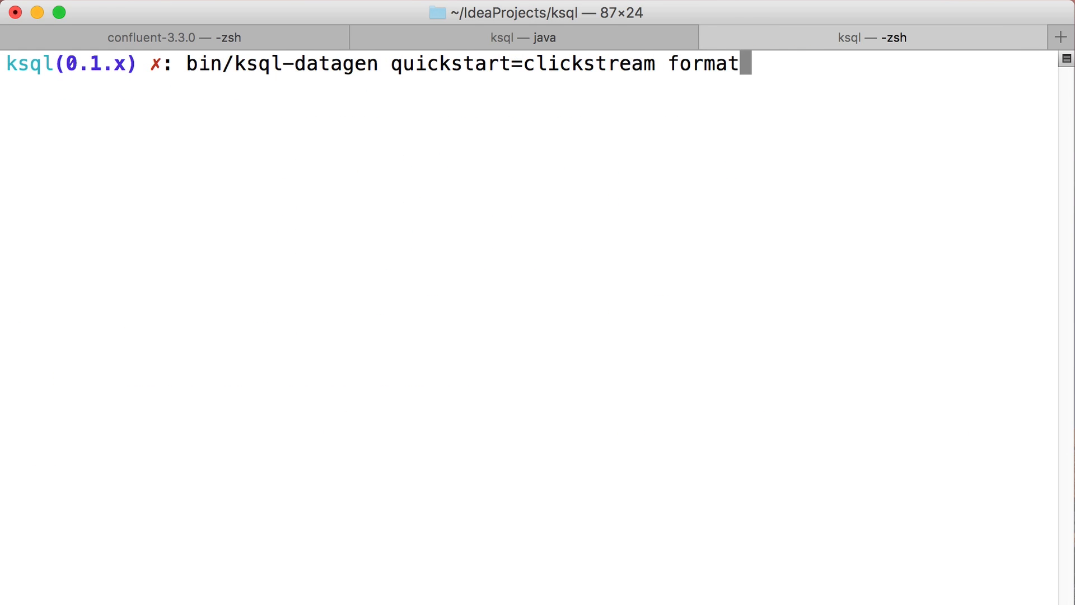
type("=json topic=clickstream_1 maxInterval=500 iterations=500000")
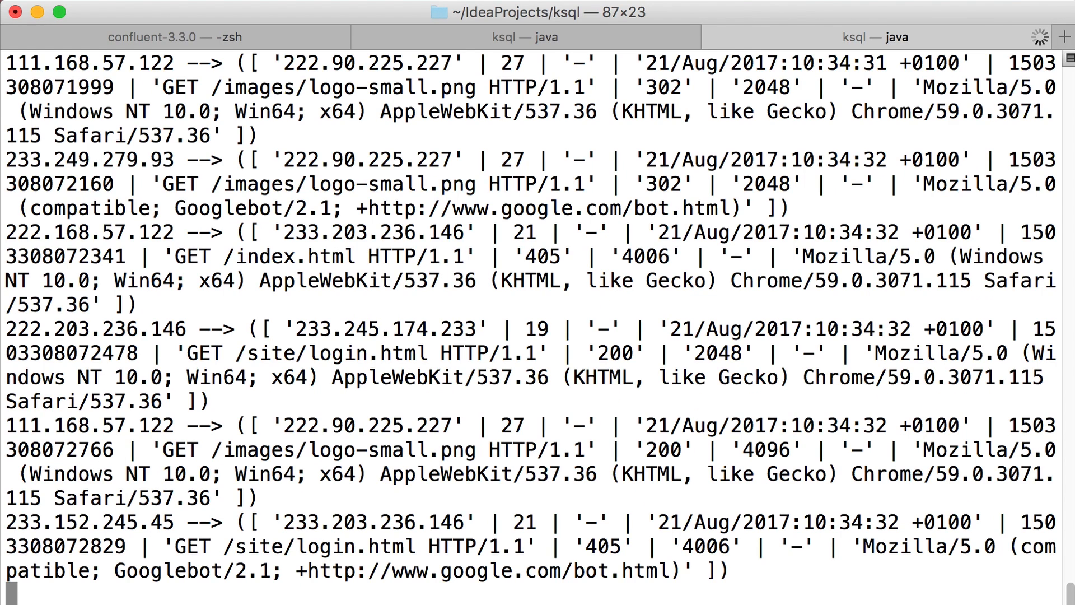
Create the clickstream stream (_time, time, ip, request, status, userid, bytes, agent) over the clickstream_1 JSON topic.
type("C")
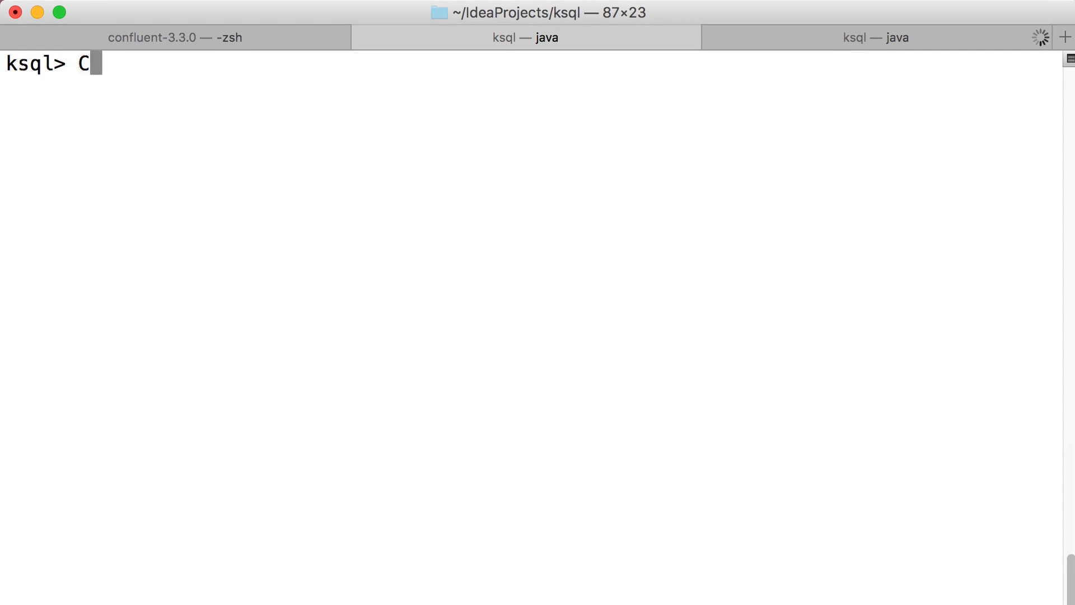
type("REATE STREAM click")
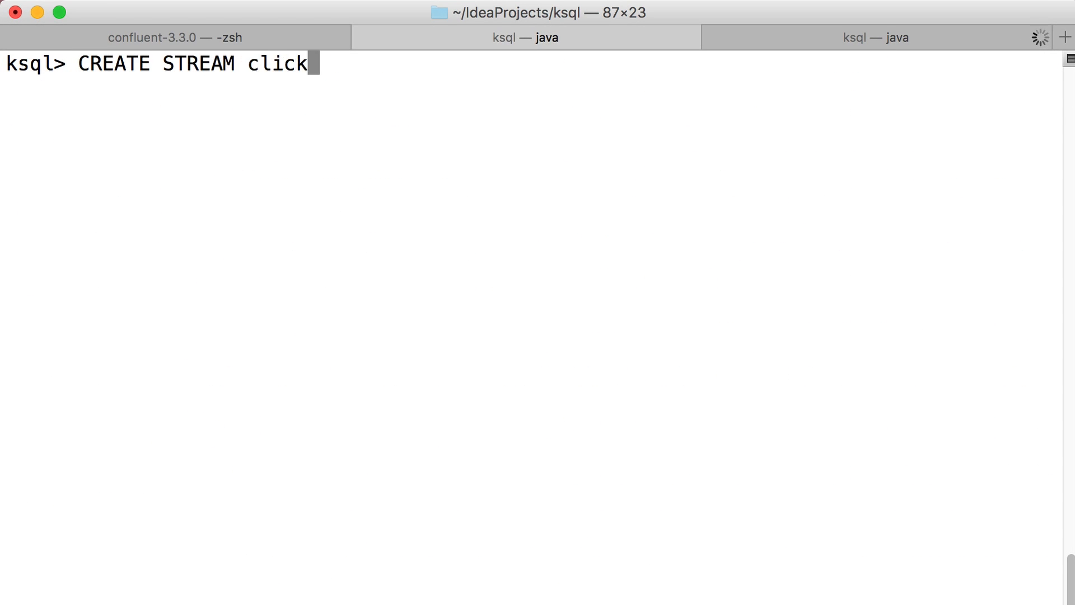
type("stream (_time bigint, time varchar, ip varchar, request")
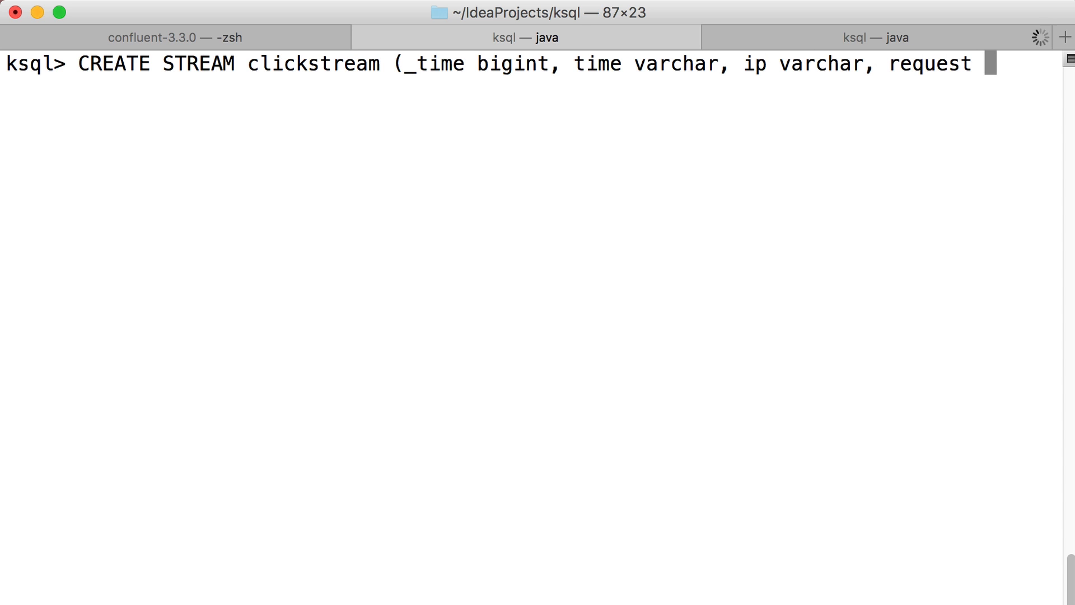
type("varchar, status int, userid varchar, bytes bigint, agent varchar)")
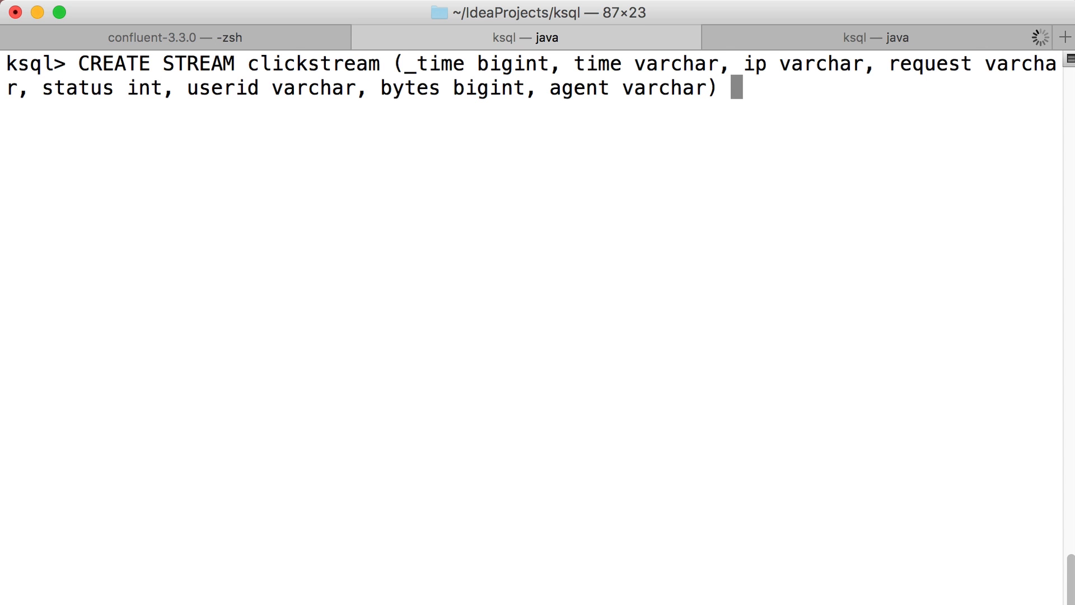
type("with (kafka_topic = 'clickstream_1',")
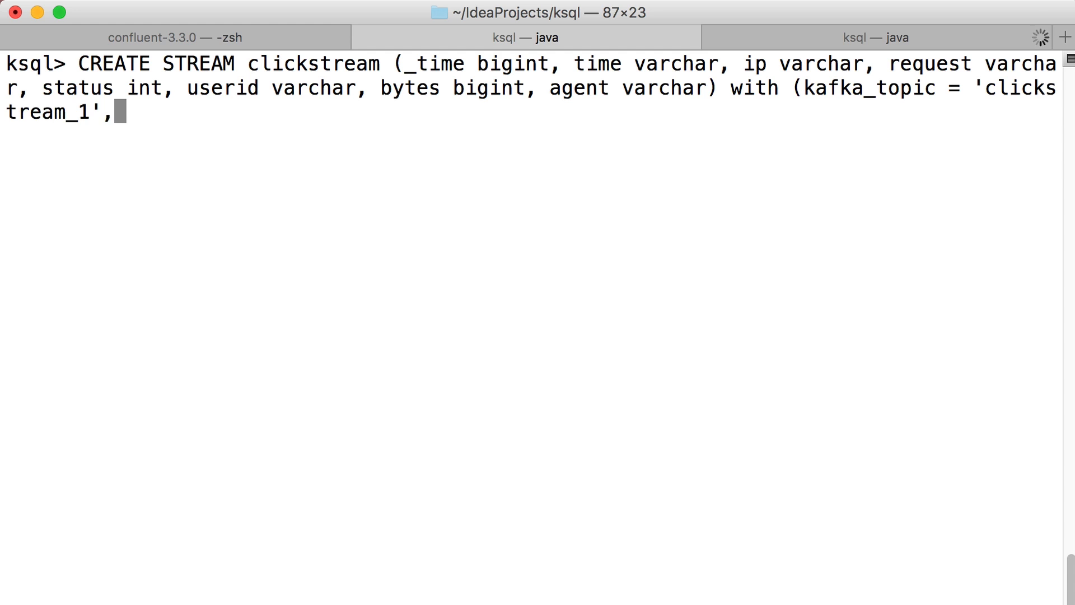
type("value_format = 'json');")
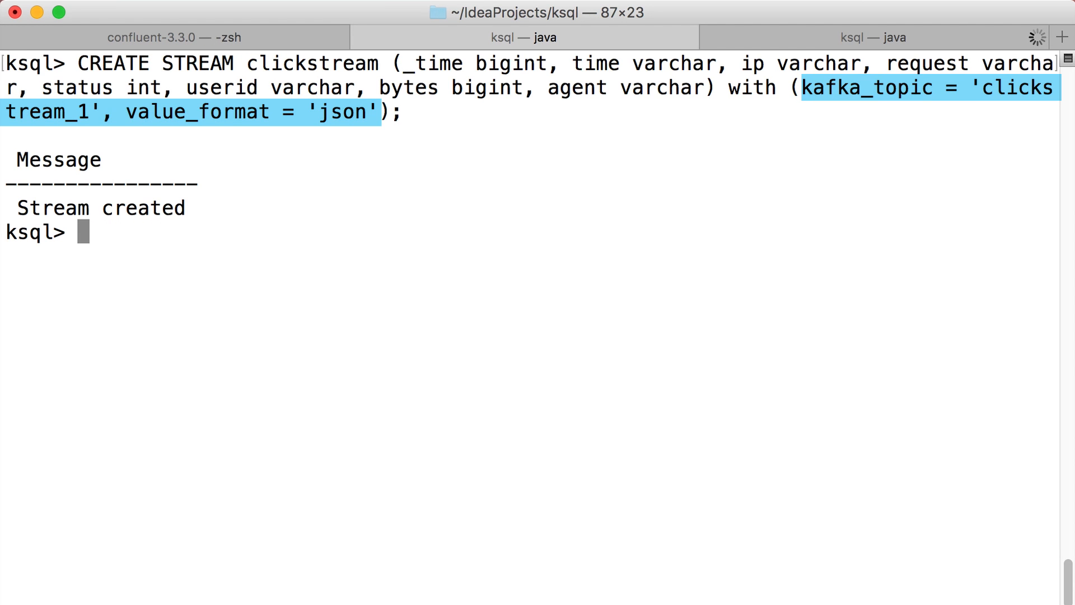
List streams, describe CLICKSTREAM, and select its live rows.
type("list STREAMS;")
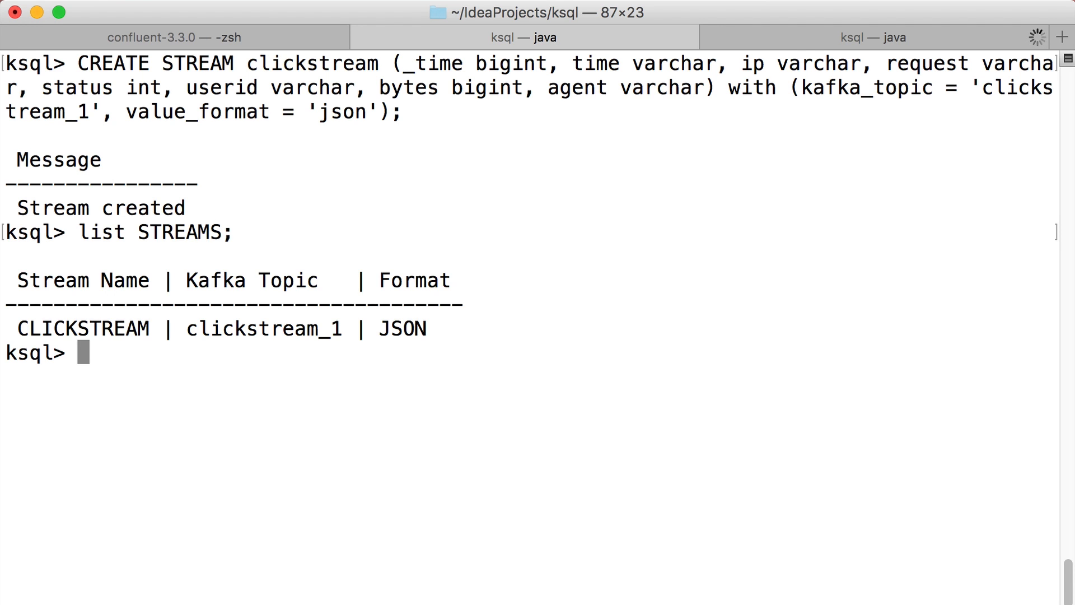
type("DESCRIBE CLICKSTREAM;")
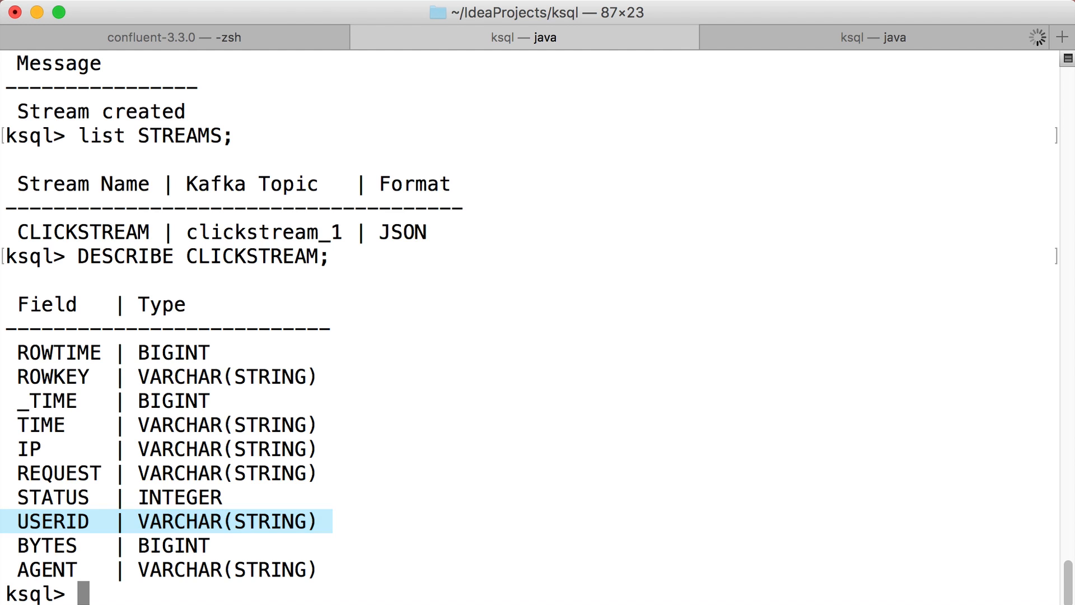
type("select * from CLICKSTREAM;")
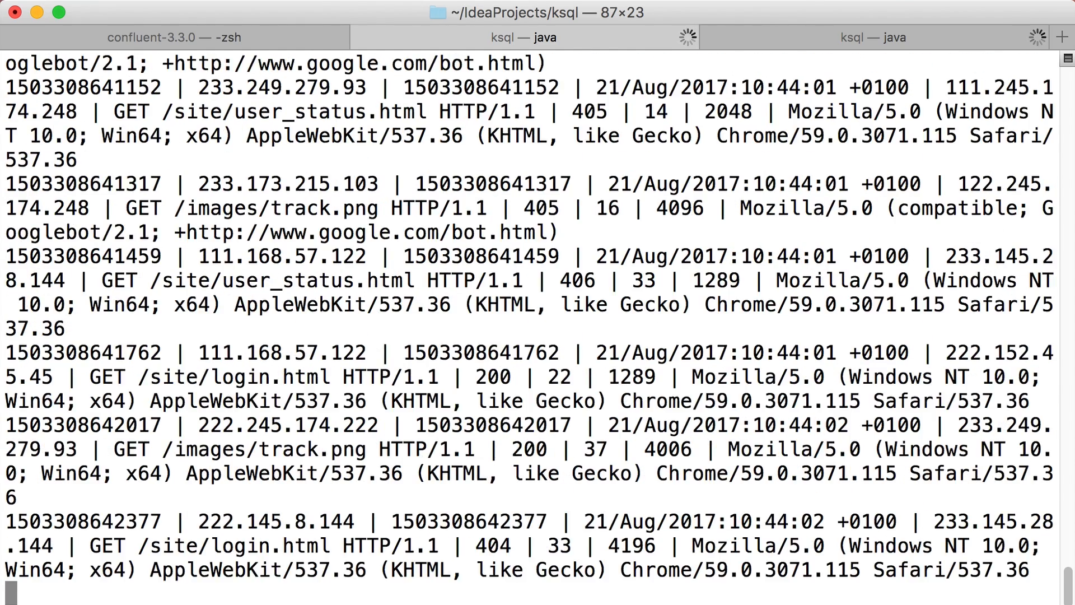
Stop the live query and generate 50 JSON user records into clickstream_users with maxInterval 10.
key("ctrl+c")
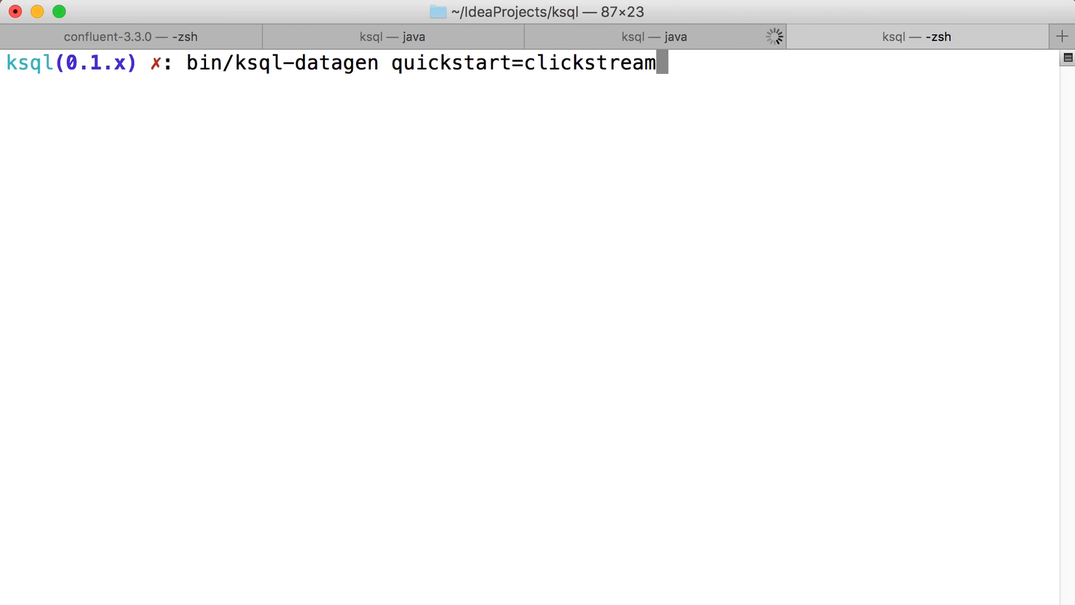
type("_users format=json topic=clickstream_users maxInterval=10 iterations=50")
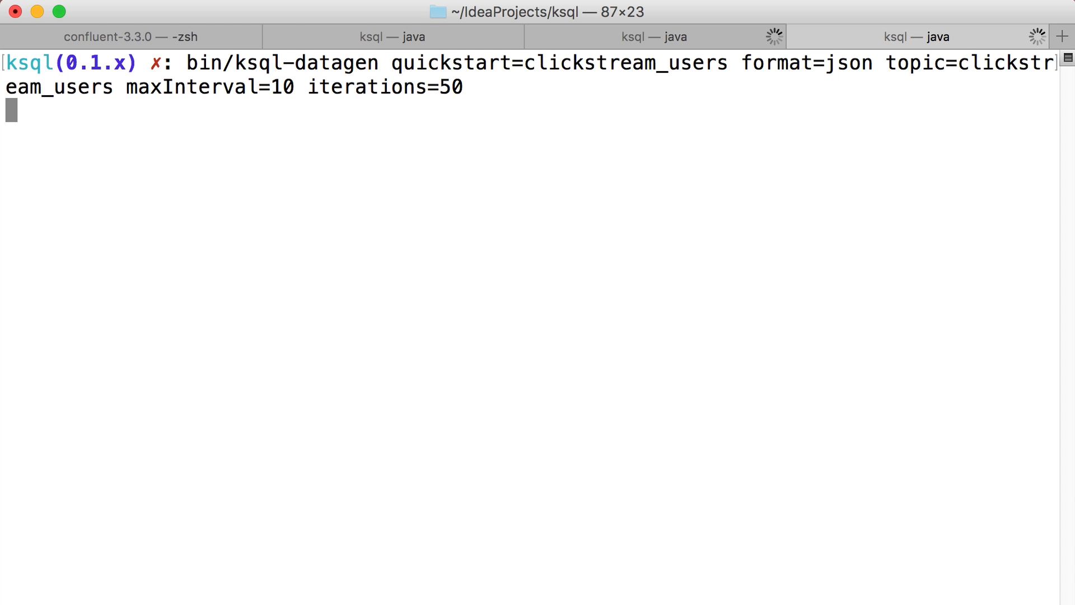
key("Return")
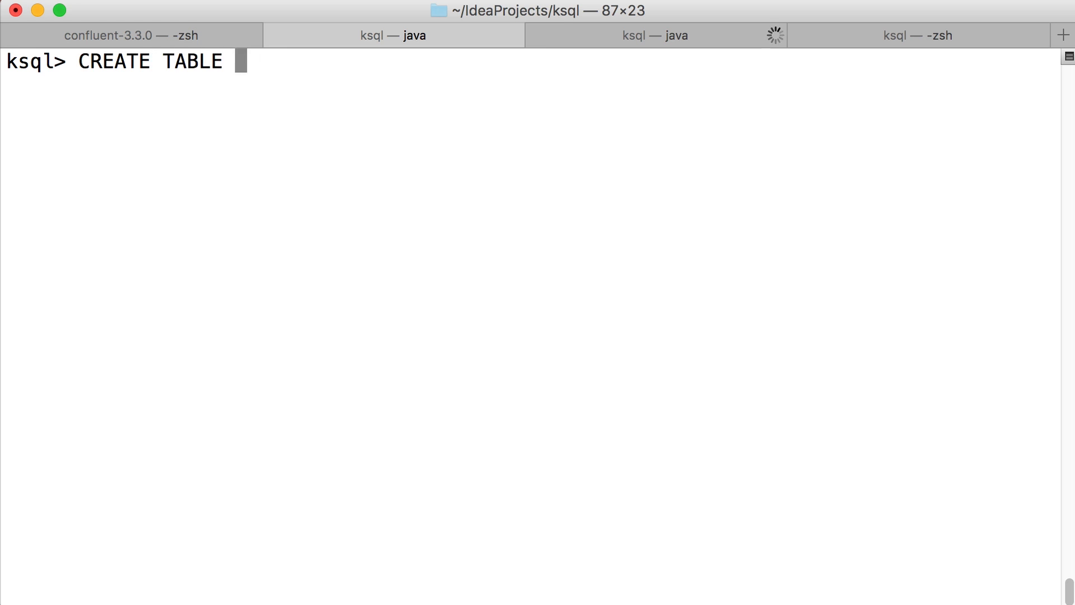
Create WEB_USERS (user_id, registered_At, username, first_name, last_name, city, level) keyed on user_id over clickstream_users JSON.
type("WEB_USERS (user_id int, registered_At long, username varchar, first_name varchar, last_n")
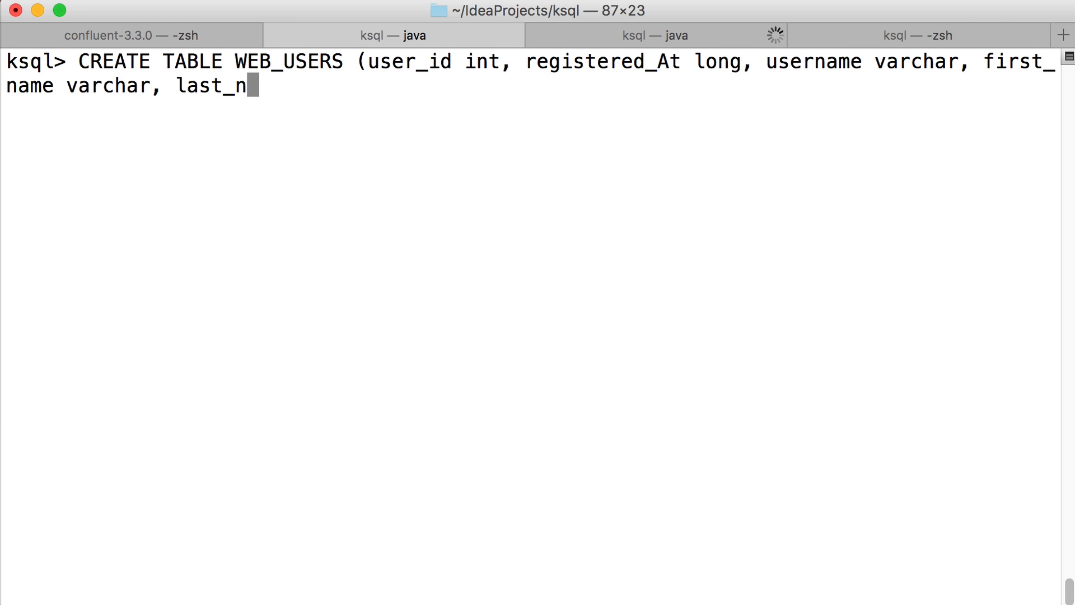
type("ame varchar, city varchar, level varchar) with (key='user_id'")
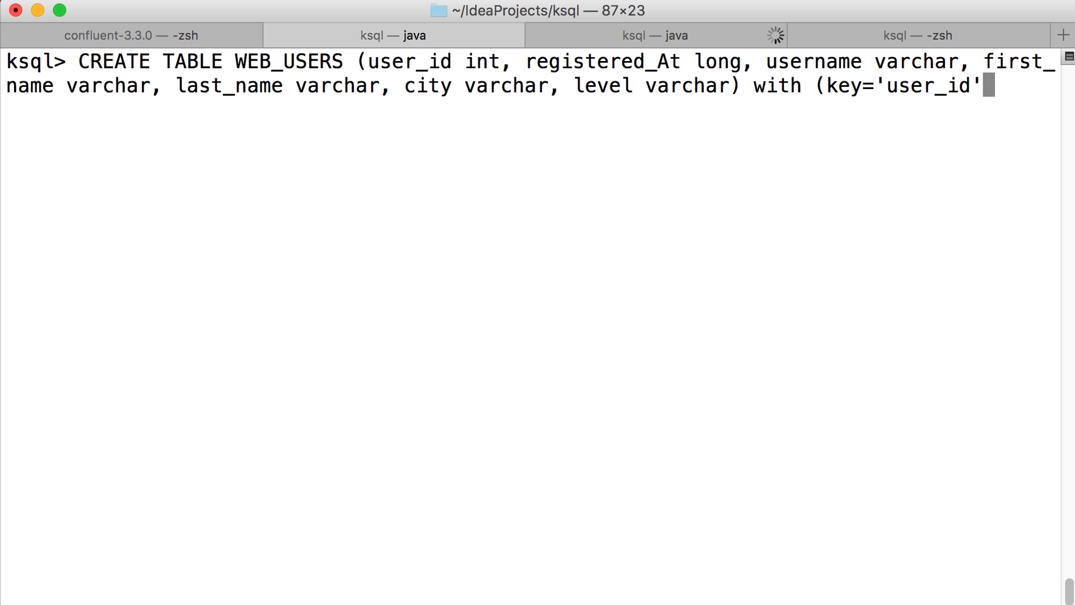
type(", kafka_topic = 'clickstrea")
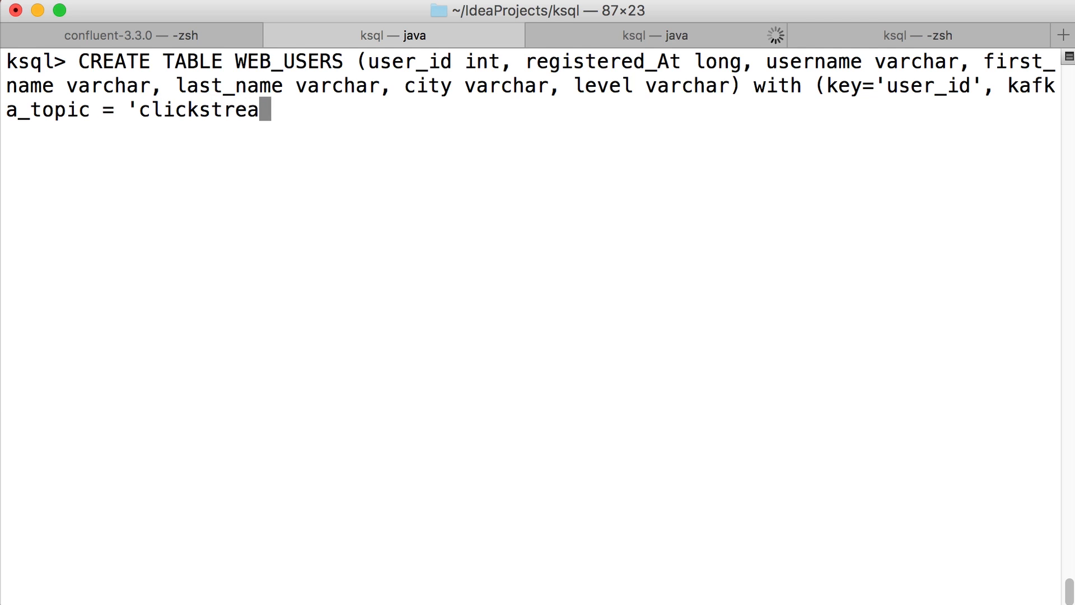
type("m_users', value_for")
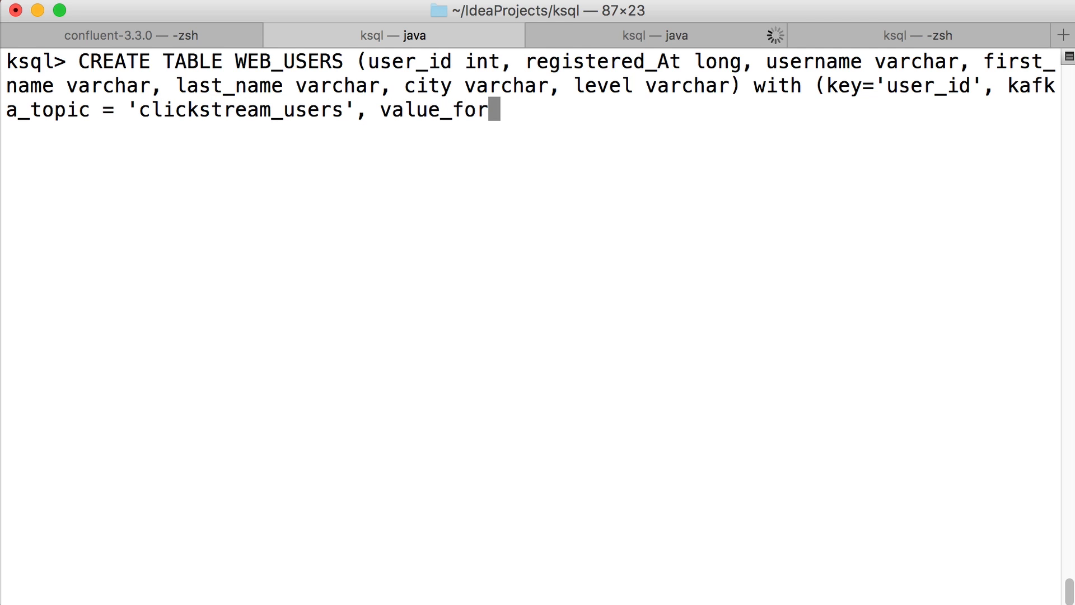
type("mat = 'json');")
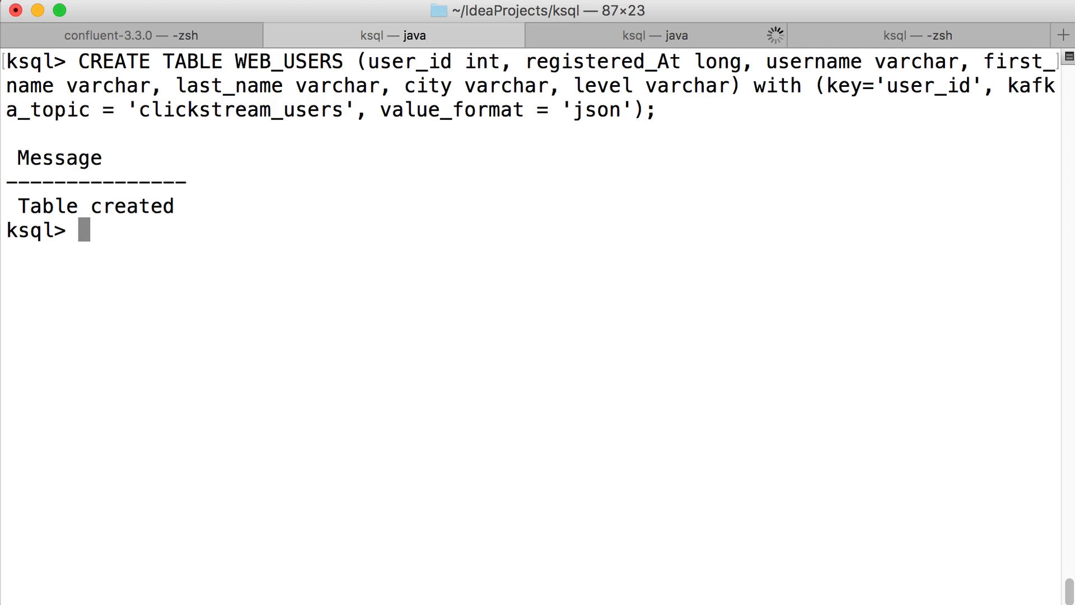
Create USER_CLICKSTREAM selecting userid, username, ip, city, request, status, bytes from clickstream left-joined to web_users.
type("CREATE STREAM U")
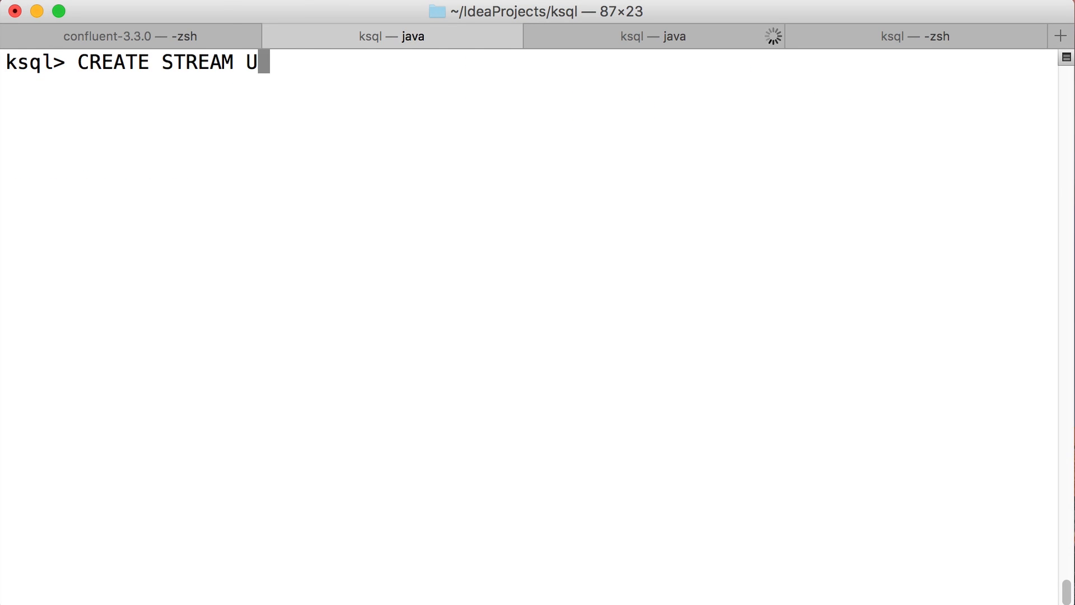
type("SER_CLICKSTREAM AS SE")
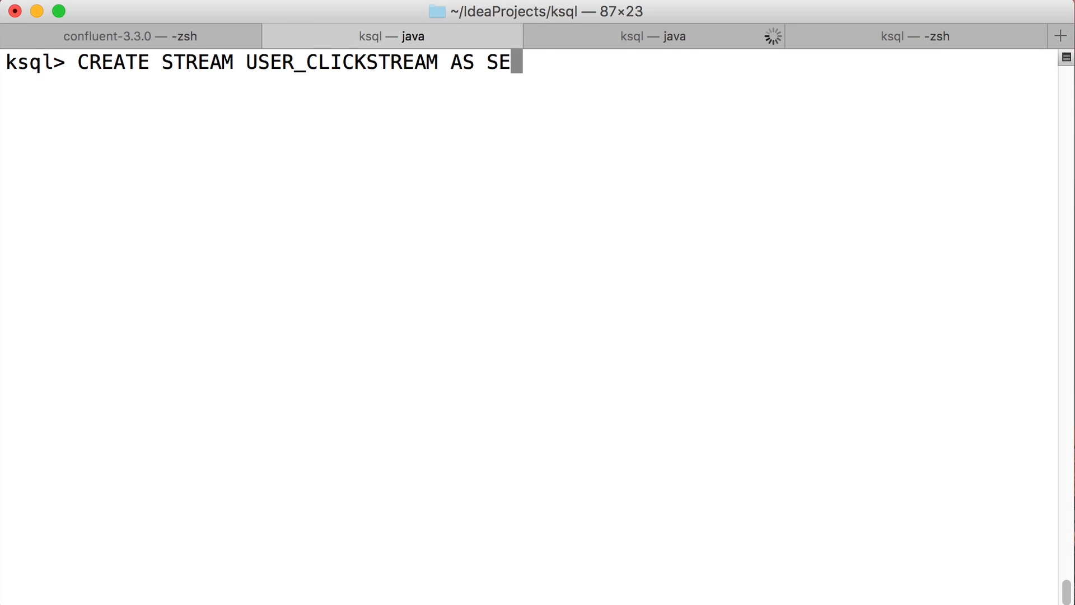
type("LECT userid, u.username, ip, u.city, request, status, bytes FROM clickstream c LEFT JOIN web_")
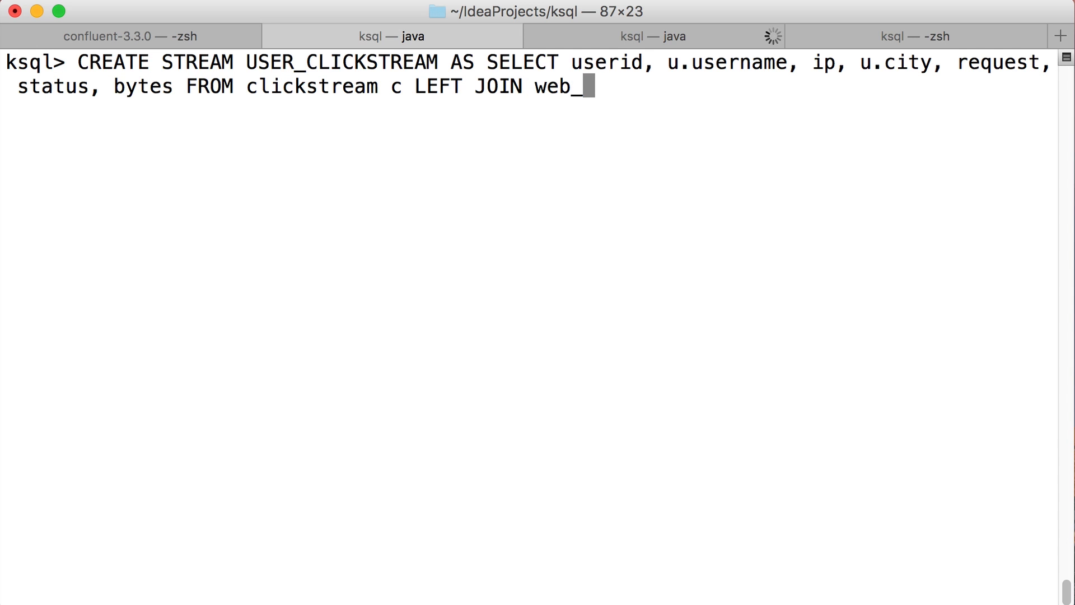
type("users u ON c.userid = i.user_id;")
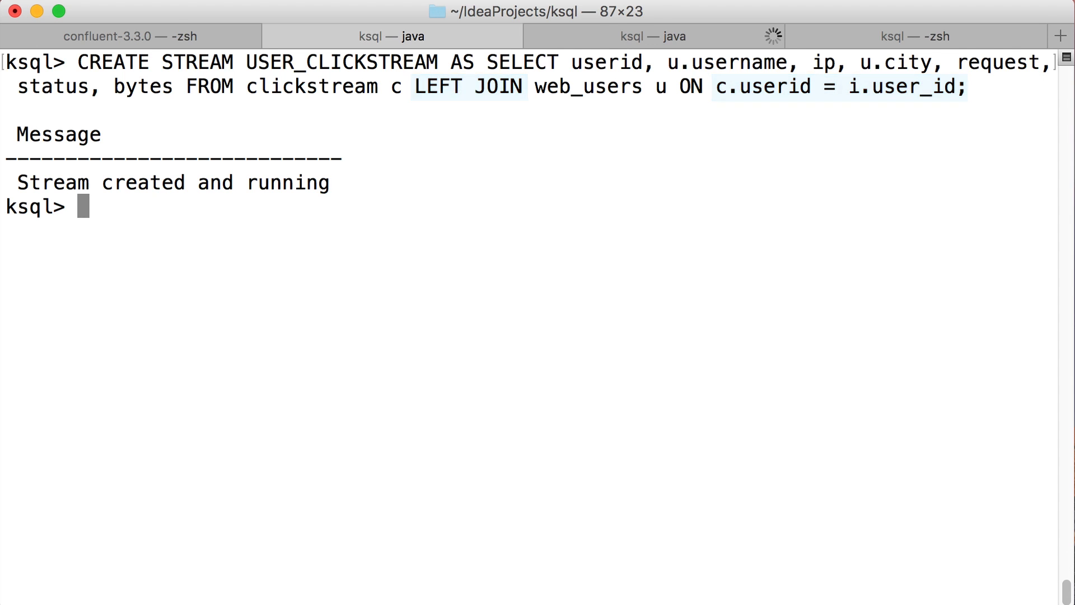
Select USER_CLICKSTREAM's enriched rows, stop the output, and begin CREATE TABLE MALICIOUS_USER_SESSIONS.
type("select * from USER_CLICKSTREAM;")
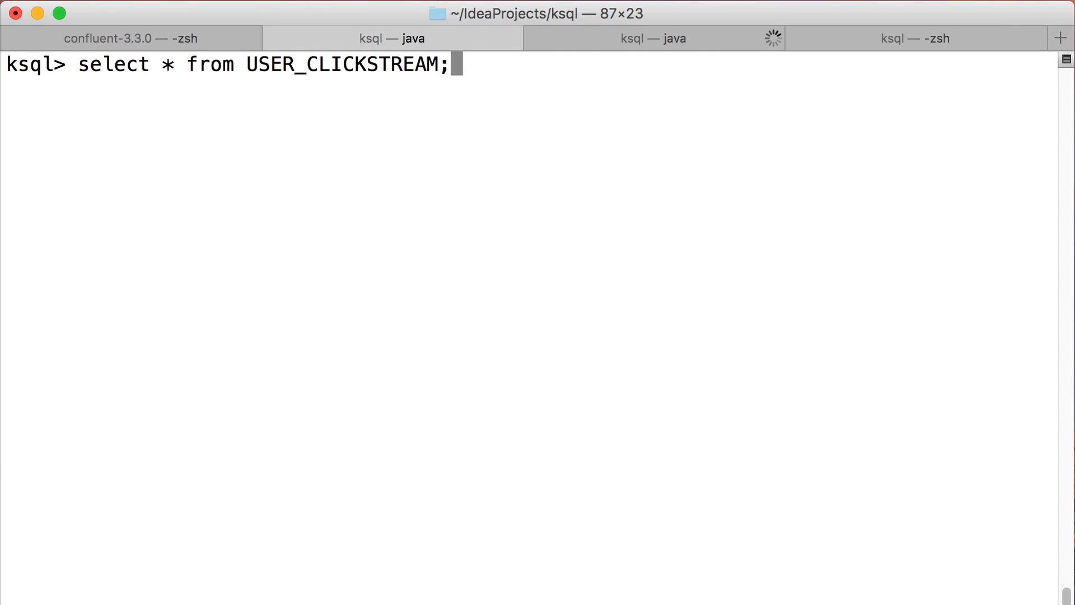
key("Return")
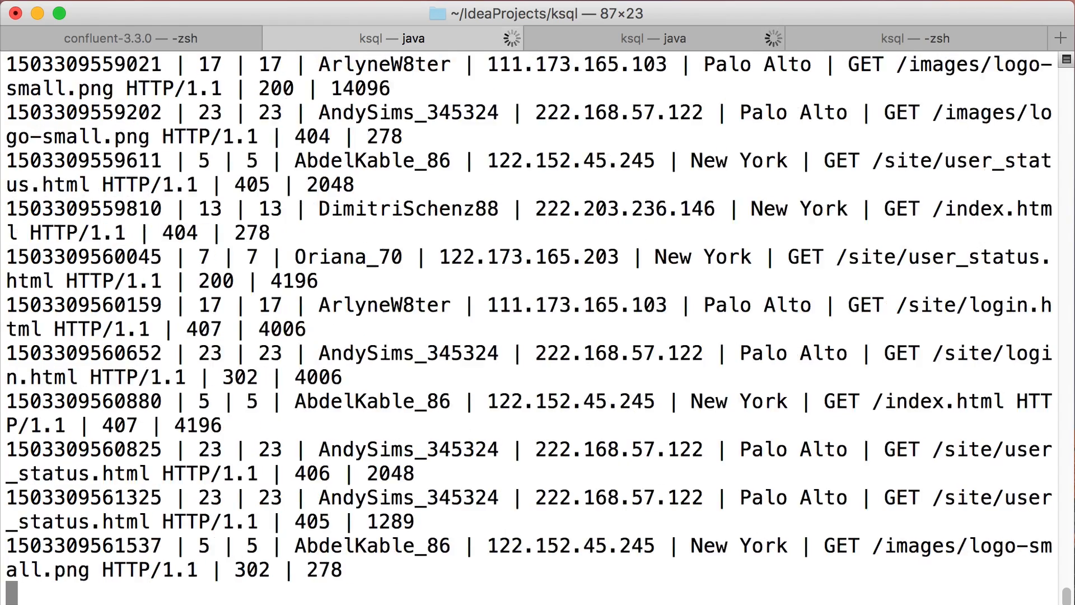
key("ctrl+c")
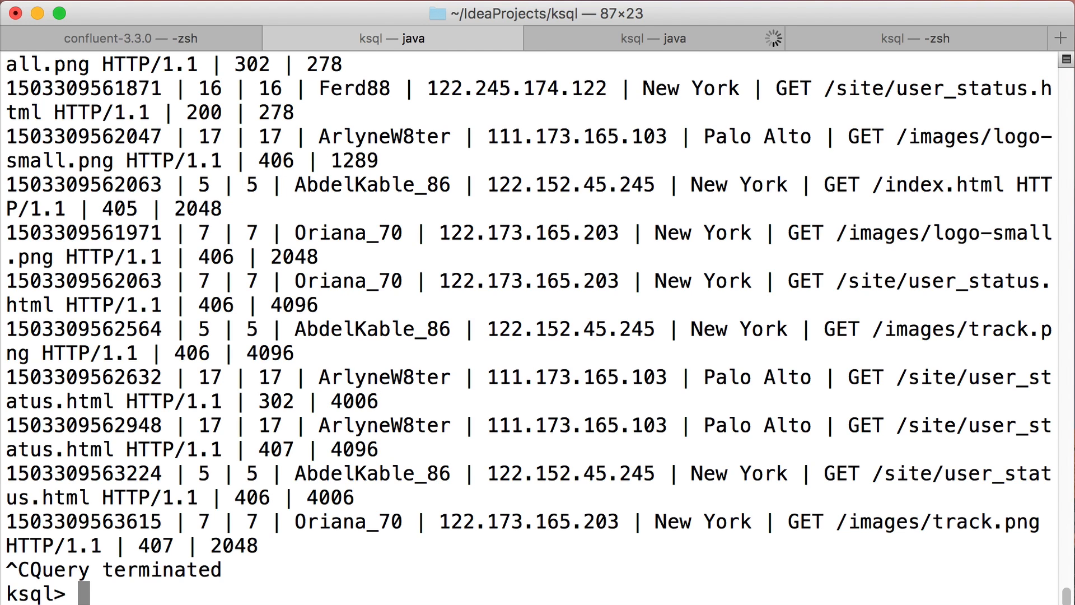
type("CREATE TABLE MALICIOUS_USER_SESSIONS as SELECT username, ip, sum(")
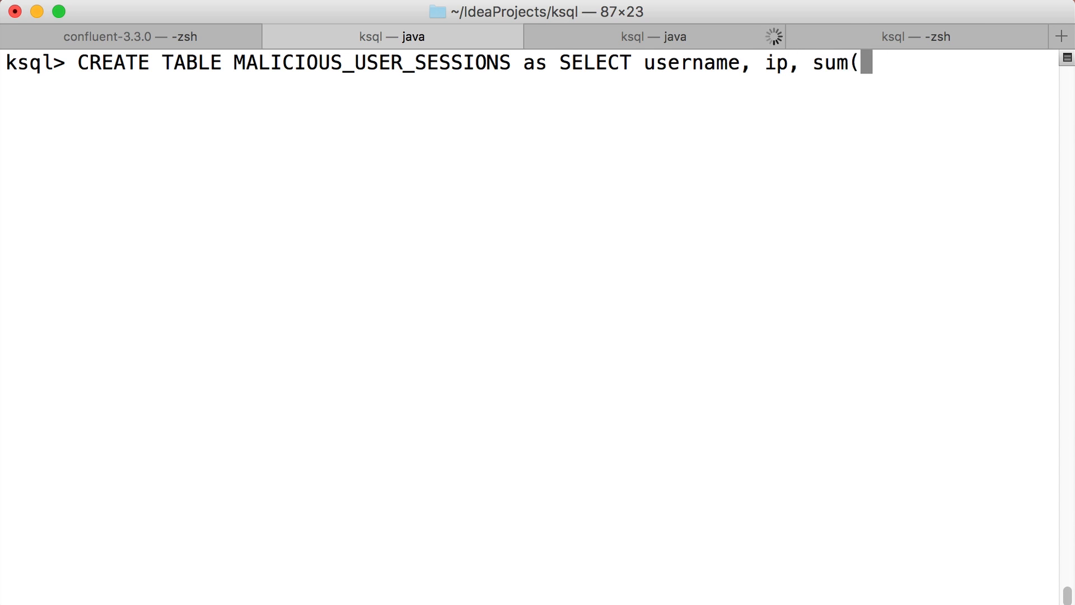
Finish MALICIOUS_USER_SESSIONS with 300-second session windows and sum(bytes)/1024 > 50, then select and stop its rows.
type("bytes)/1024 as kbytes FROM USER_CLICKST")
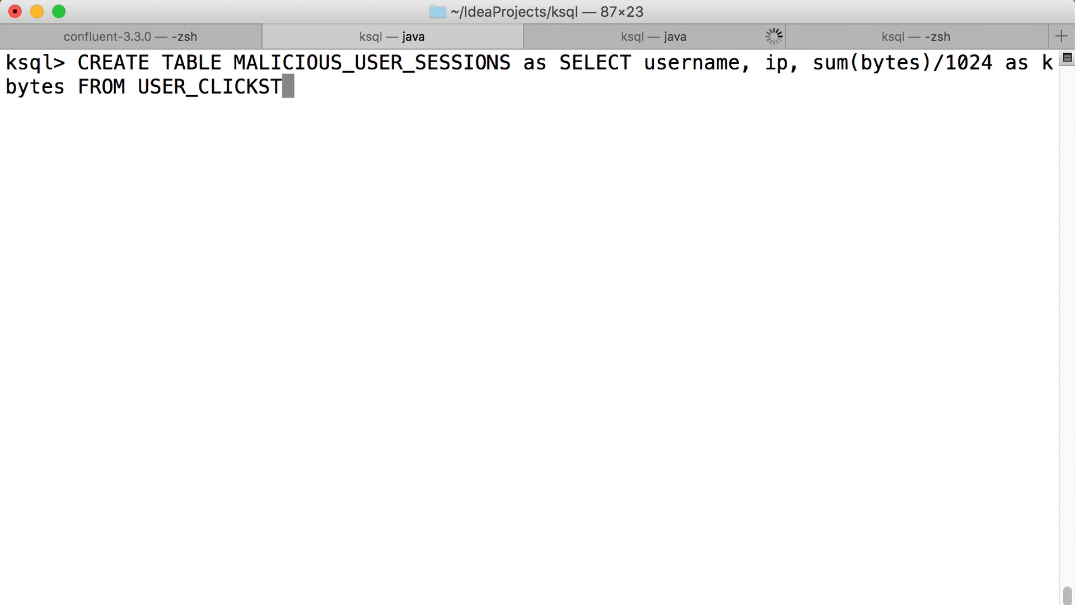
type("REAM window SESSION (300 second) GROUP BY username, ip HAVING su")
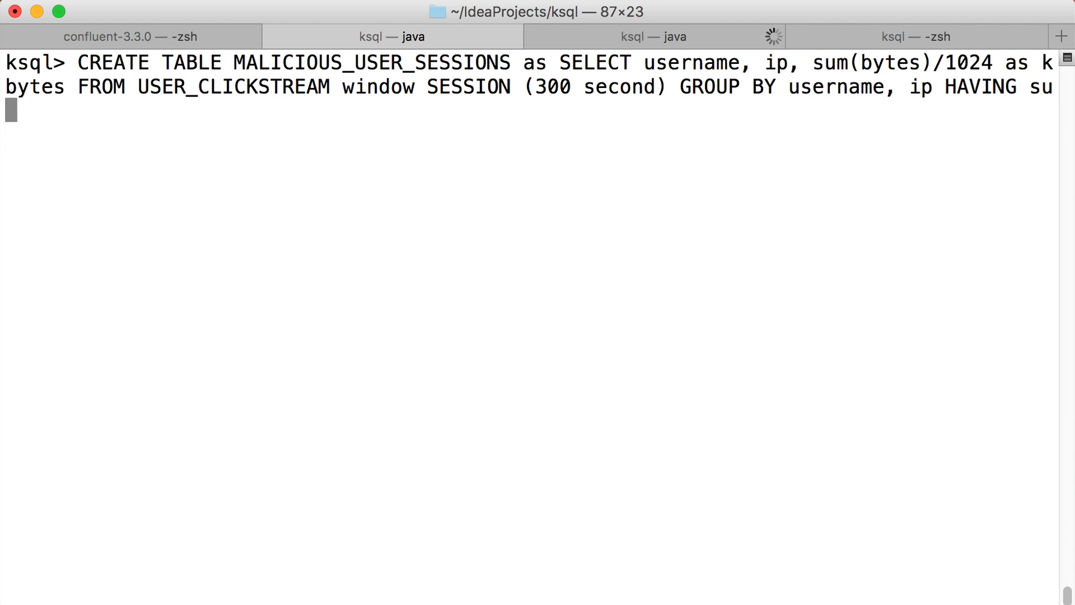
type("m(bytes)/1024 > 50;")
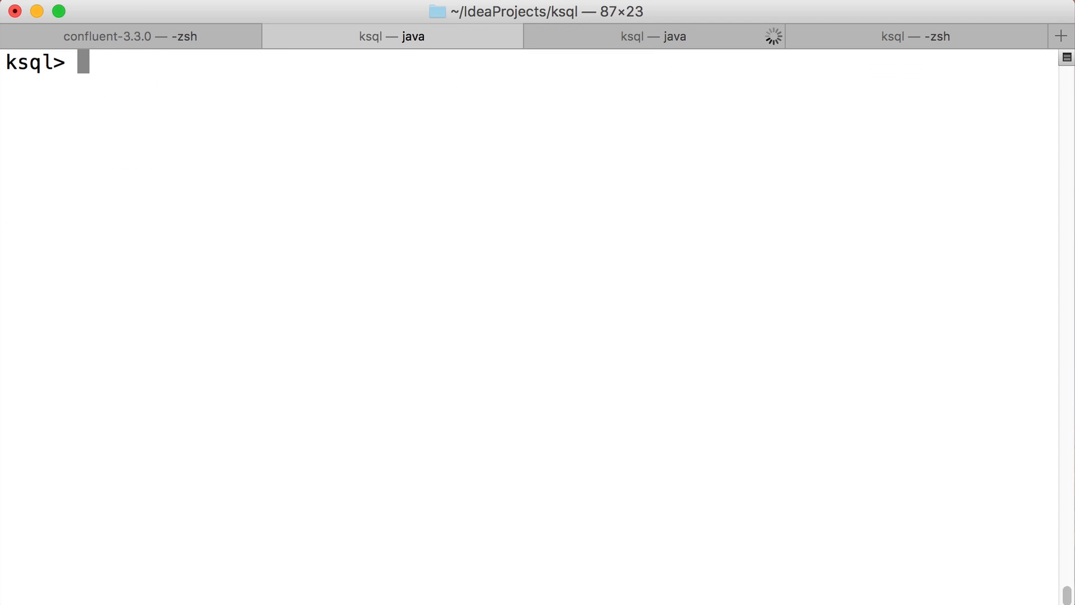
type("select * from MALICIOUS_USER_SESSIONS;")
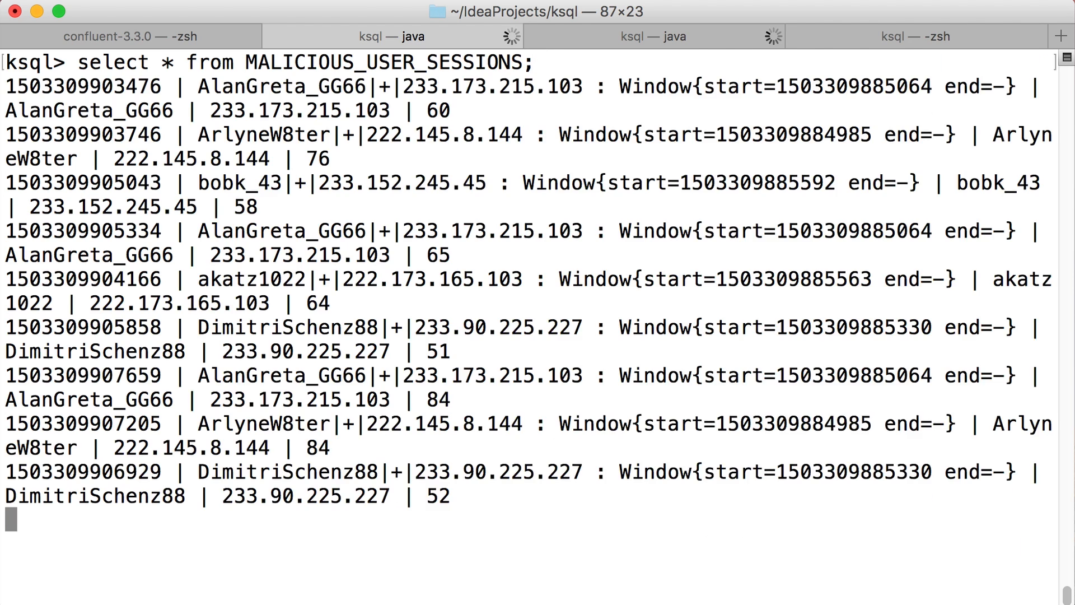
key("ctrl+c")
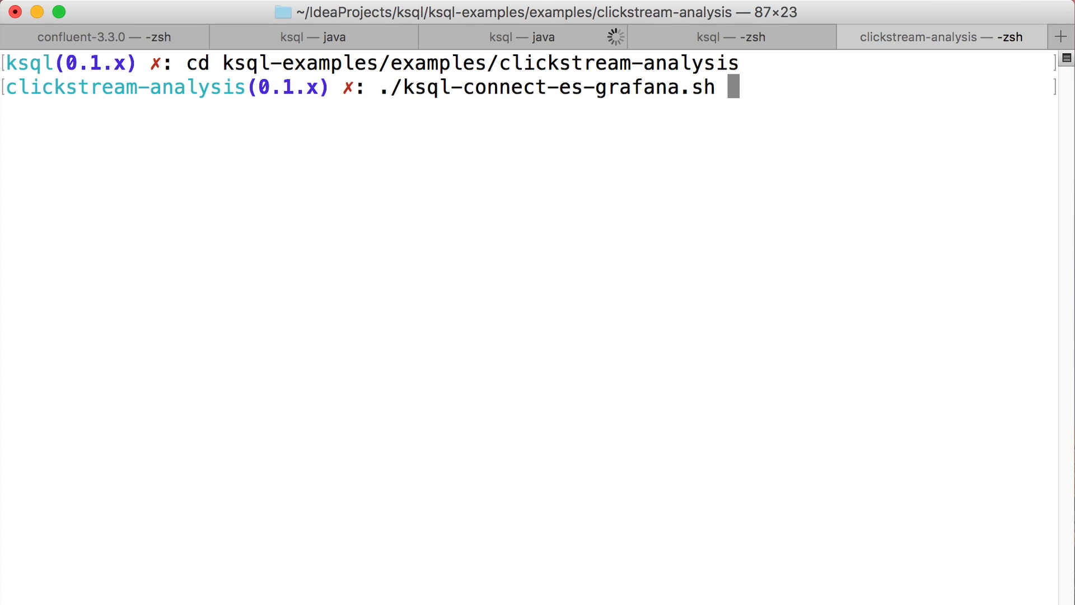
Run ksql-connect-es-grafana.sh for malicious_user_sessions to push it to Elasticsearch and Grafana.
type("malicious_user_sessions")
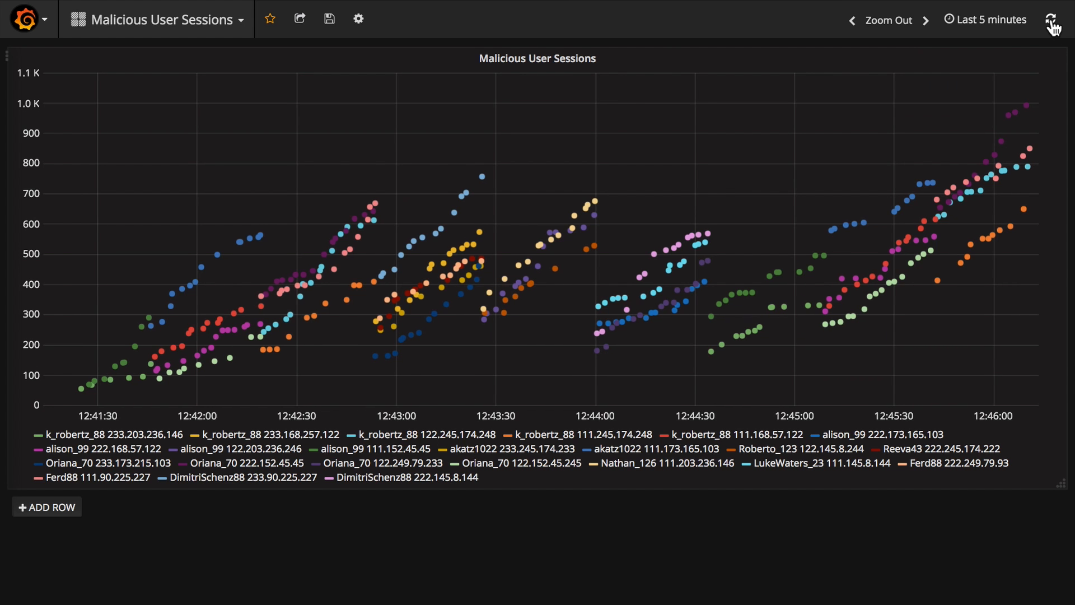
Refresh the Malicious User Sessions graph twice to pick up the latest points.
left_click(1055, 19)
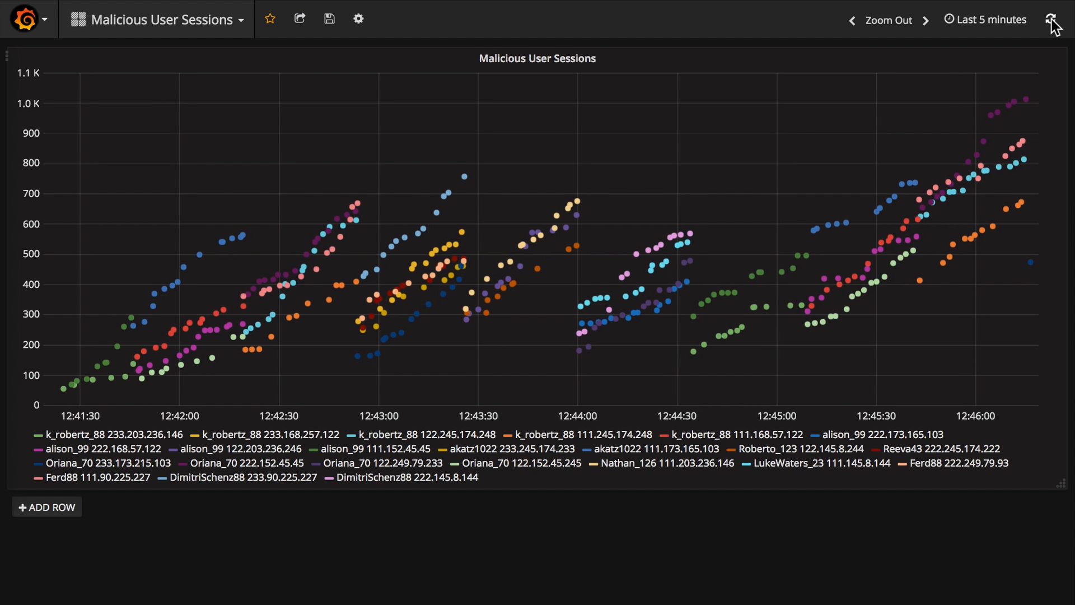
left_click(1056, 19)
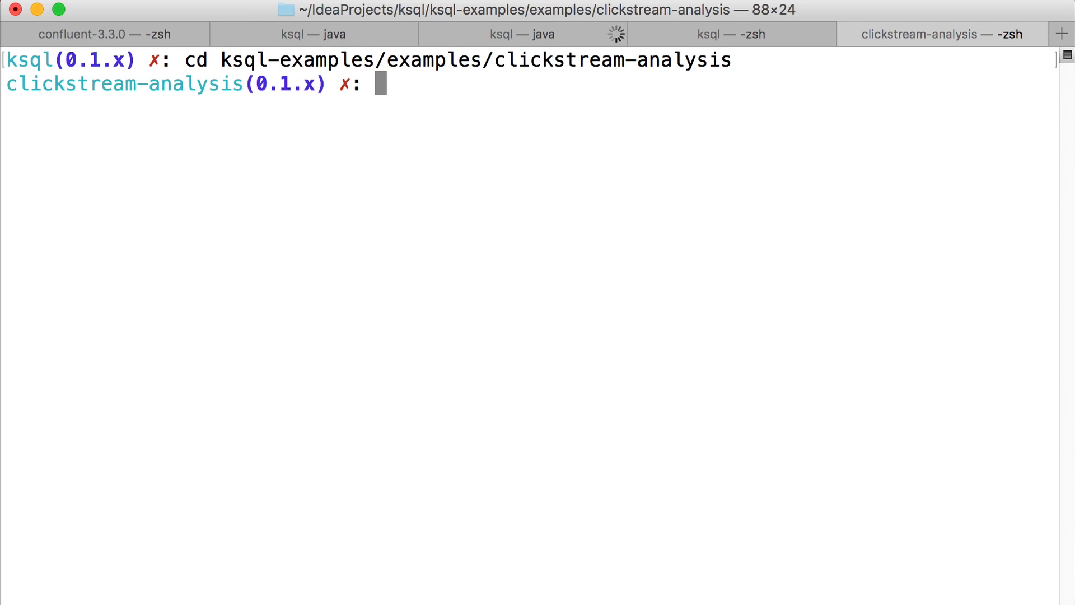
Run the ./ksql-t… helper script from the clickstream-analysis folder.
type("./ksql-t")
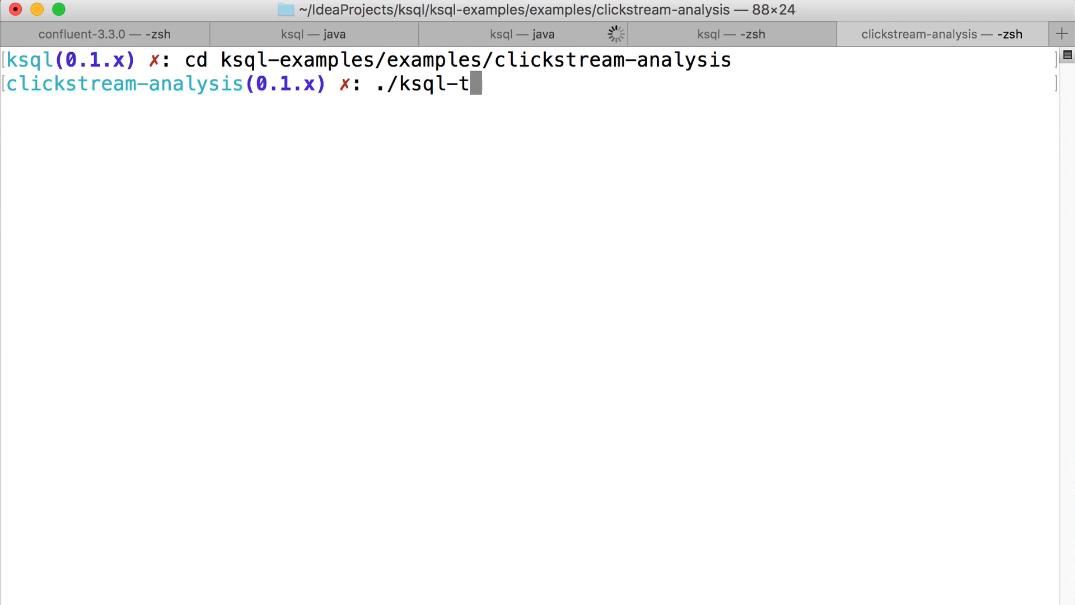
key("Return")
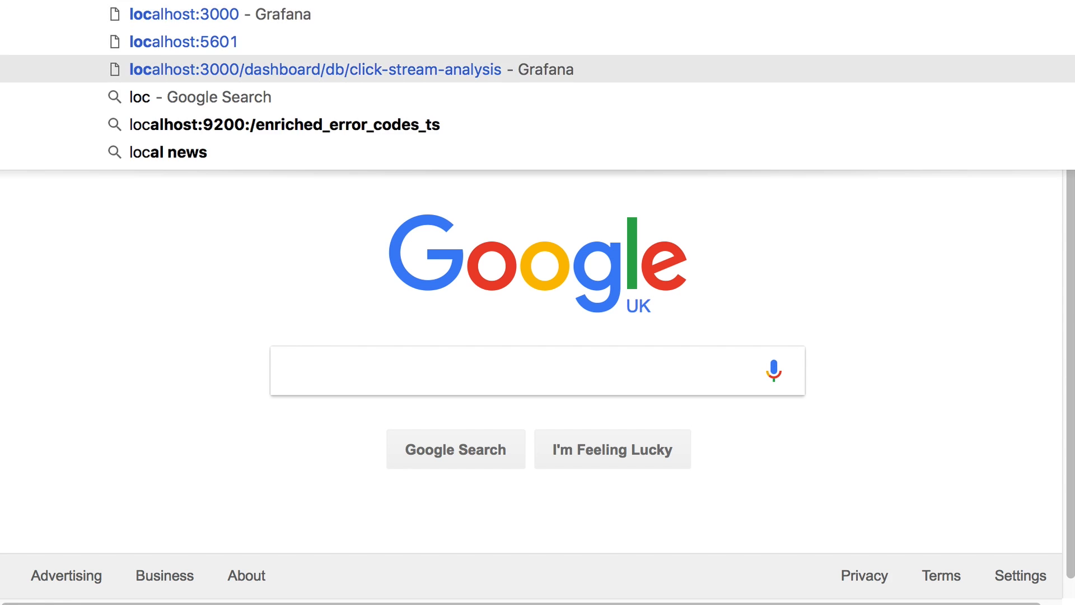
Go to localhost:3000/dashboard/db/click-stream-analysis and scroll through its panels.
left_click(316, 70)
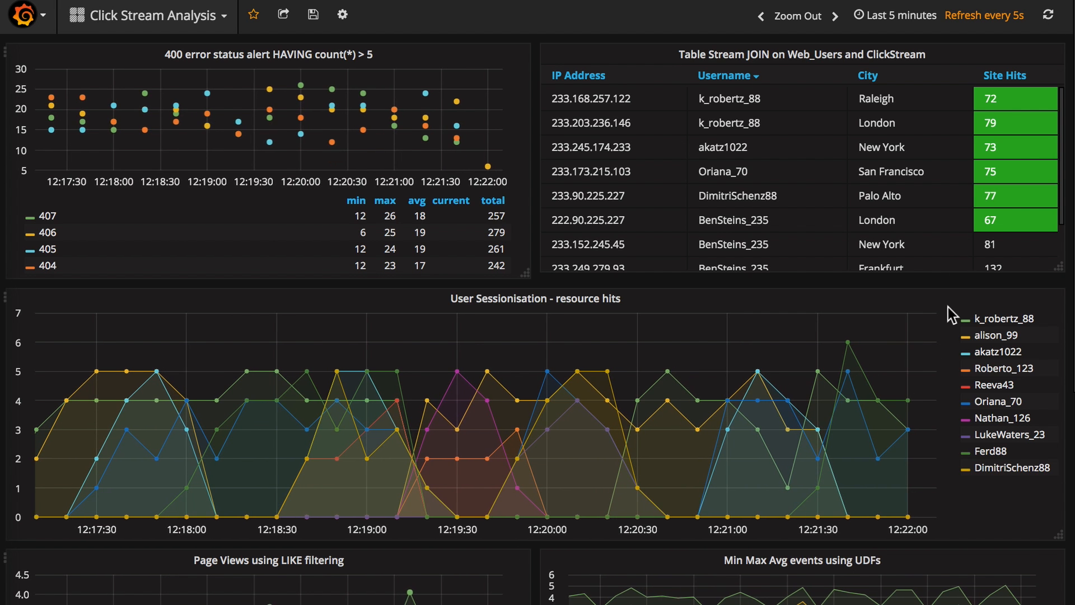
scroll("down", 3)
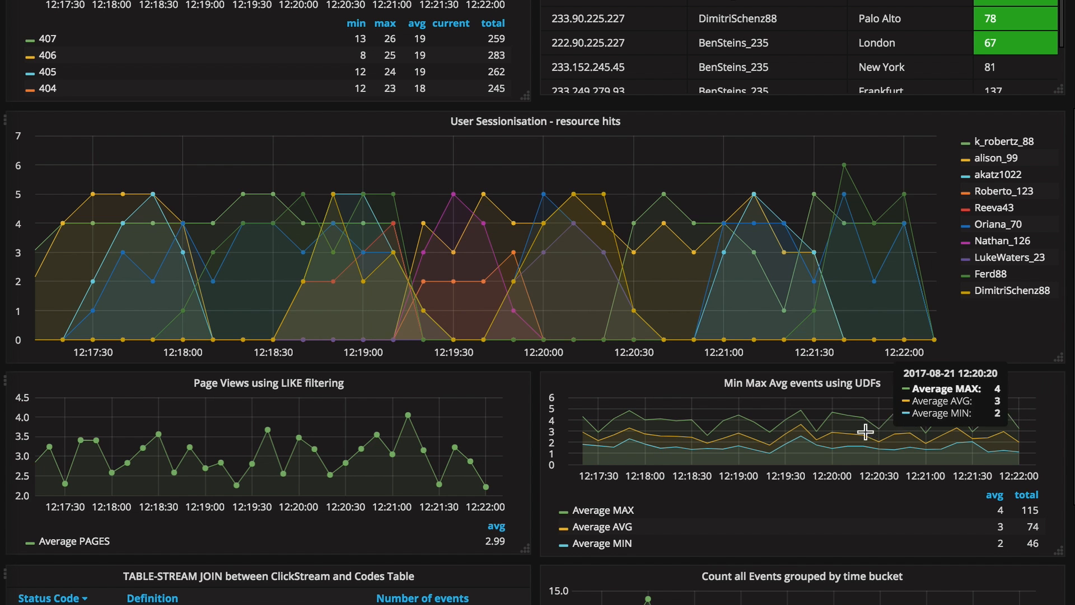
mouse_move(689, 423)
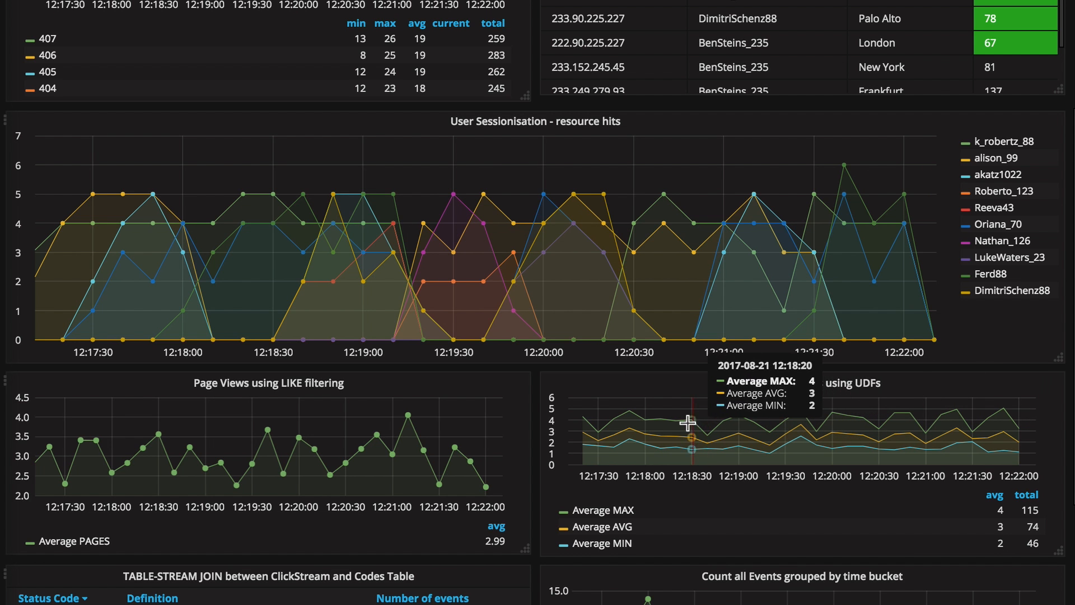
mouse_move(796, 426)
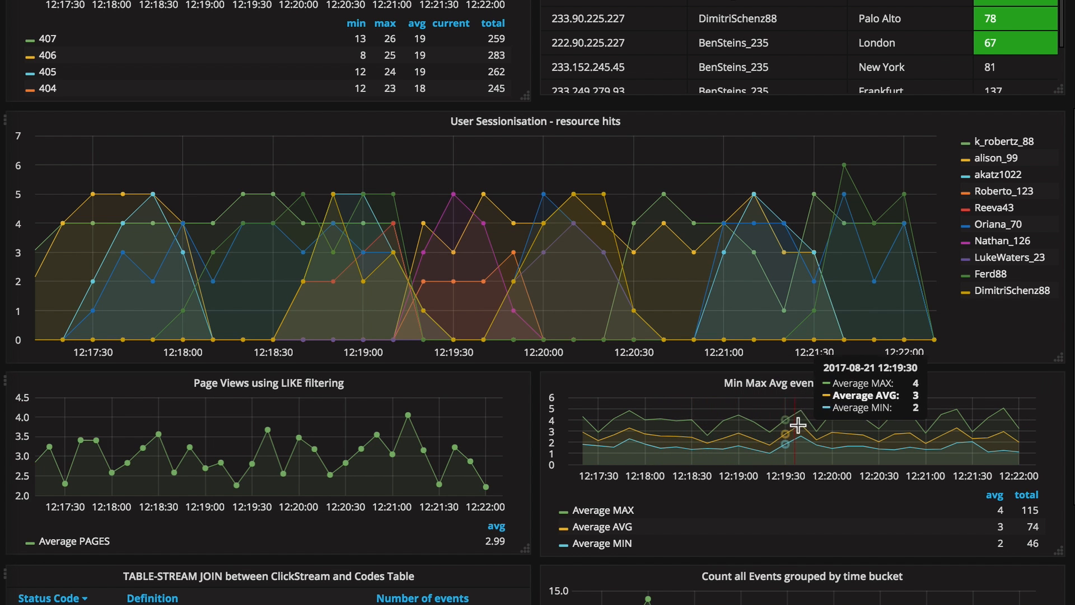
scroll("down", 3)
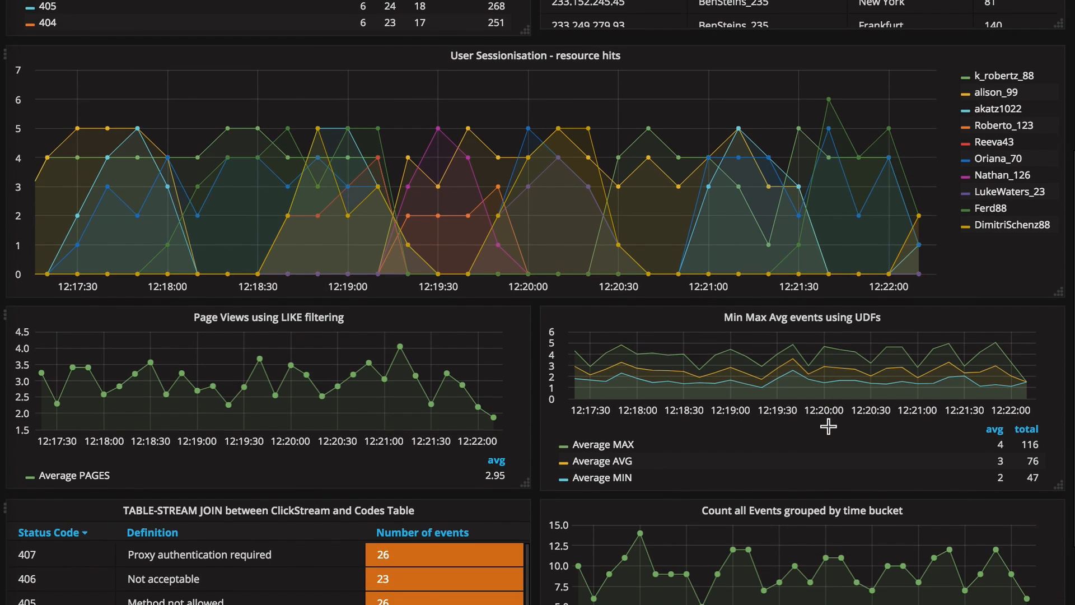